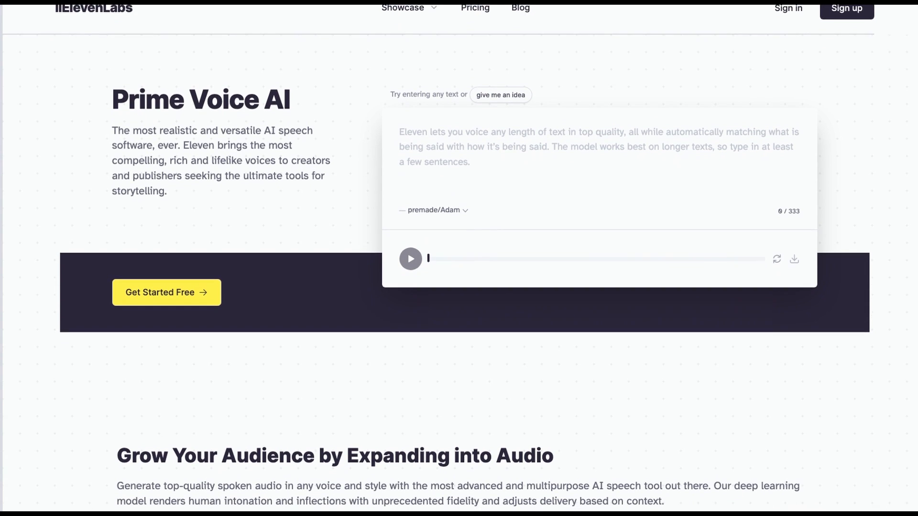
- Sign in to Midjourney with Discord and authorise the Midjourney Bot on the account
{"action": "scroll", "scroll_direction": "down", "scroll_amount": 3}
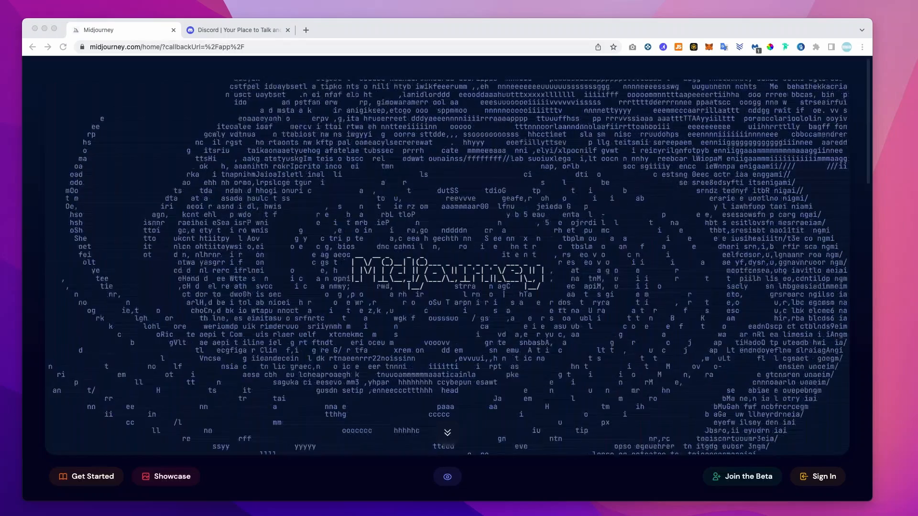
{"action": "left_click", "coordinate": [237, 29]}
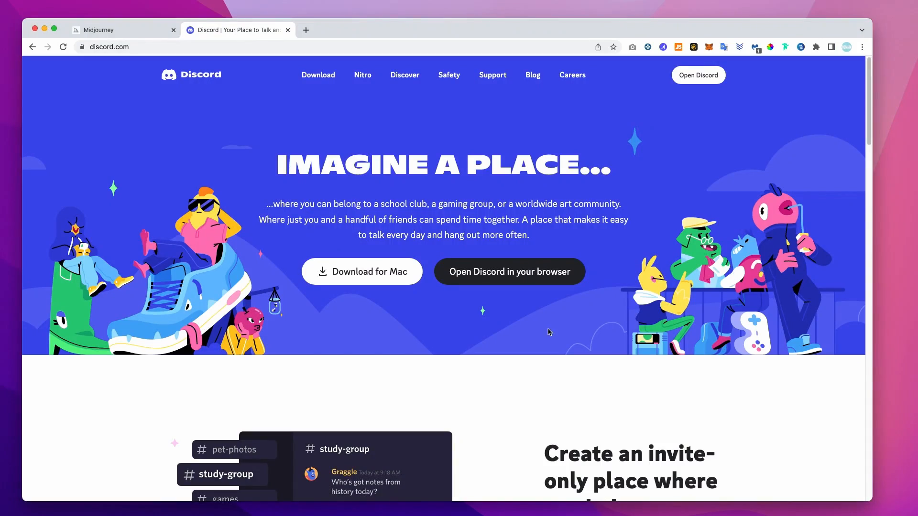
{"action": "left_click", "coordinate": [117, 30]}
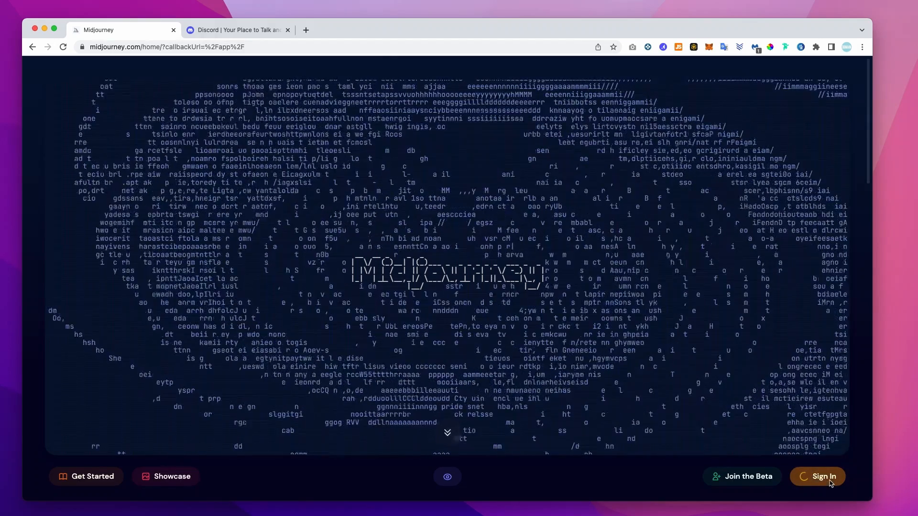
{"action": "left_click", "coordinate": [818, 477]}
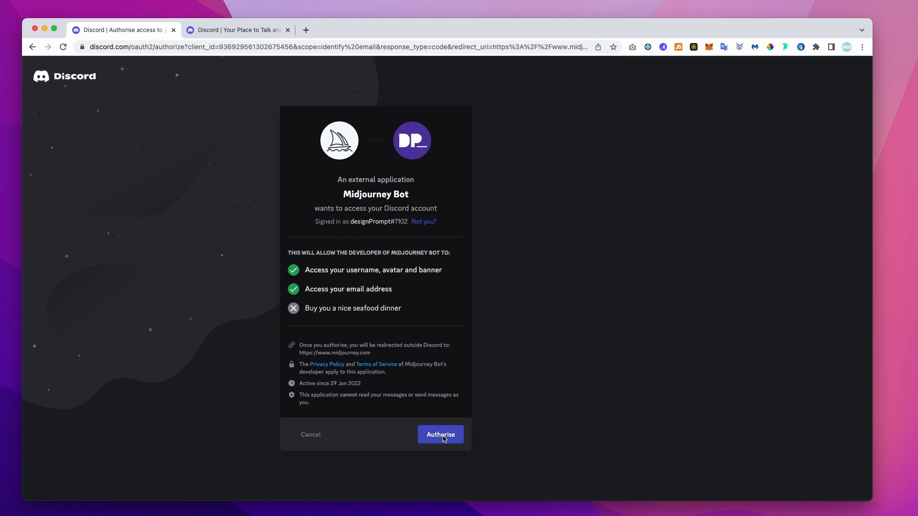
{"action": "left_click", "coordinate": [440, 434]}
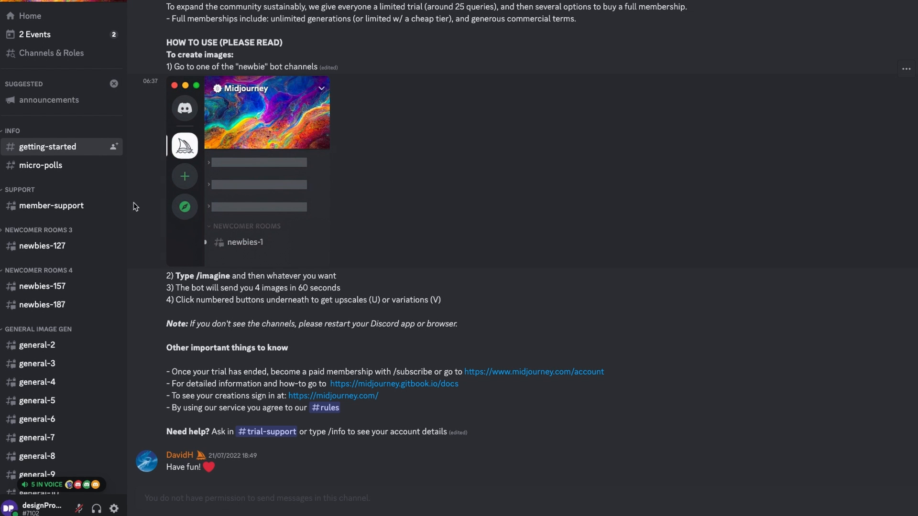
{"action": "mouse_move", "coordinate": [41, 286]}
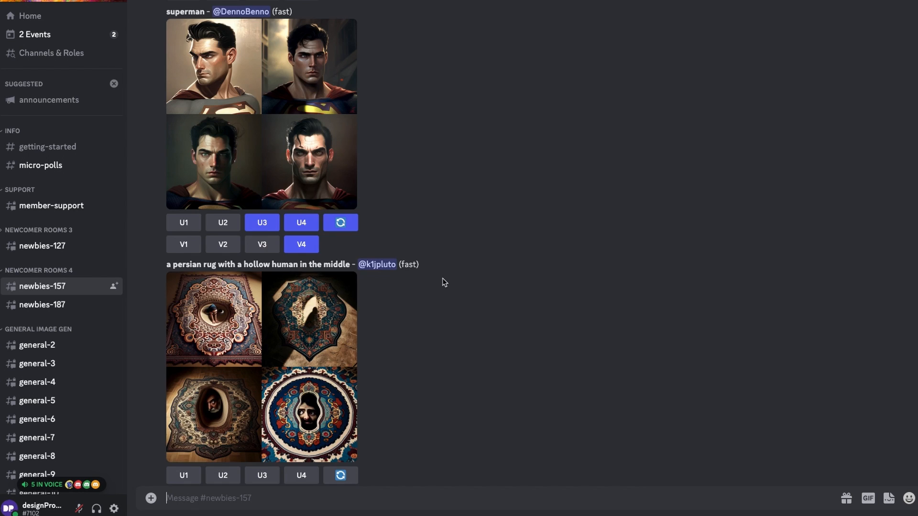
- Send /imagine 'a front facing woman, white tshirt, photorealistic' and start a second /imagine command
{"action": "scroll", "scroll_direction": "down", "scroll_amount": 3}
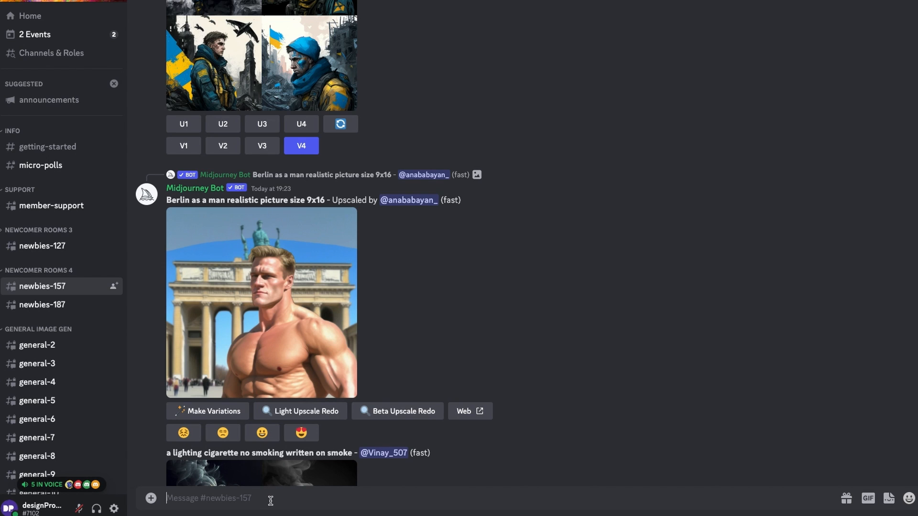
{"action": "type", "text": "/imagine prompt"}
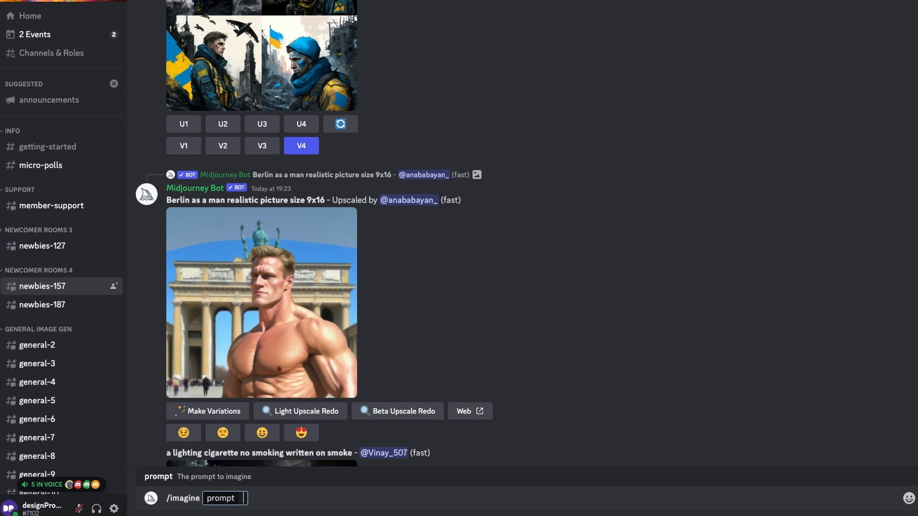
{"action": "type", "text": "a front"}
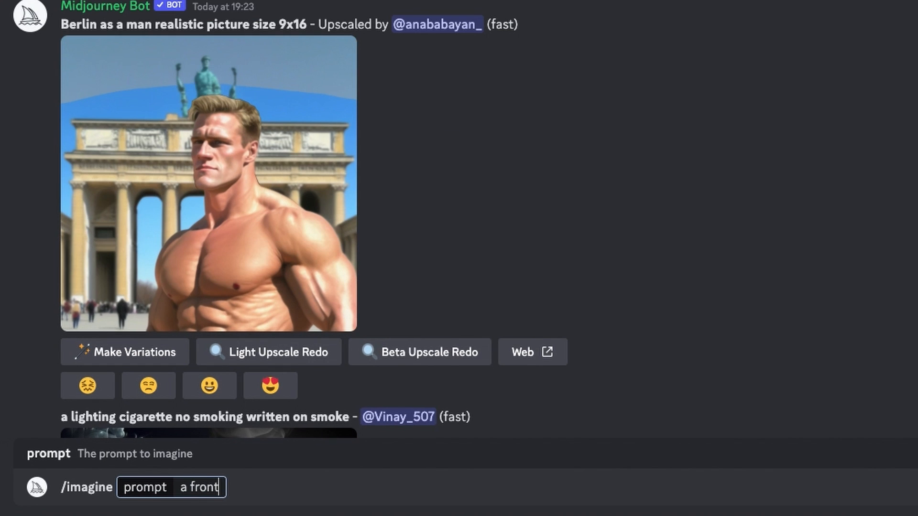
{"action": "type", "text": "facing woman, white"}
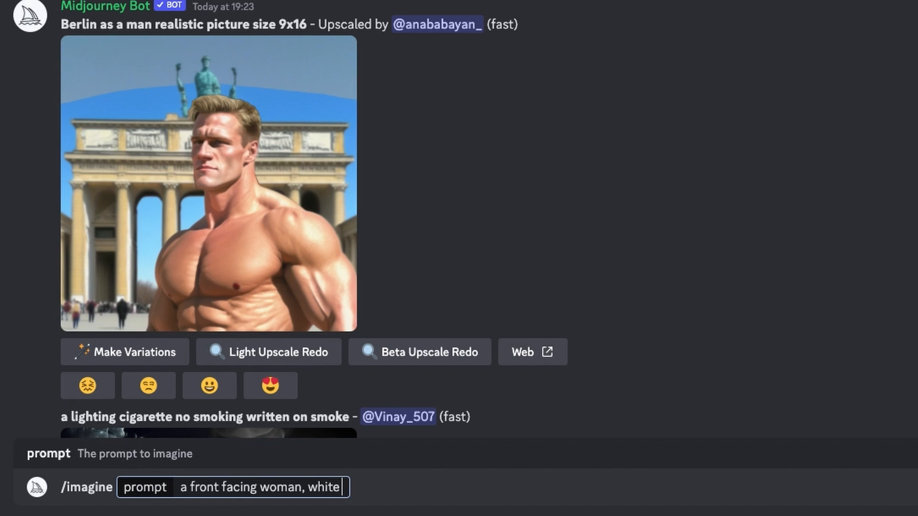
{"action": "type", "text": "tshirt,"}
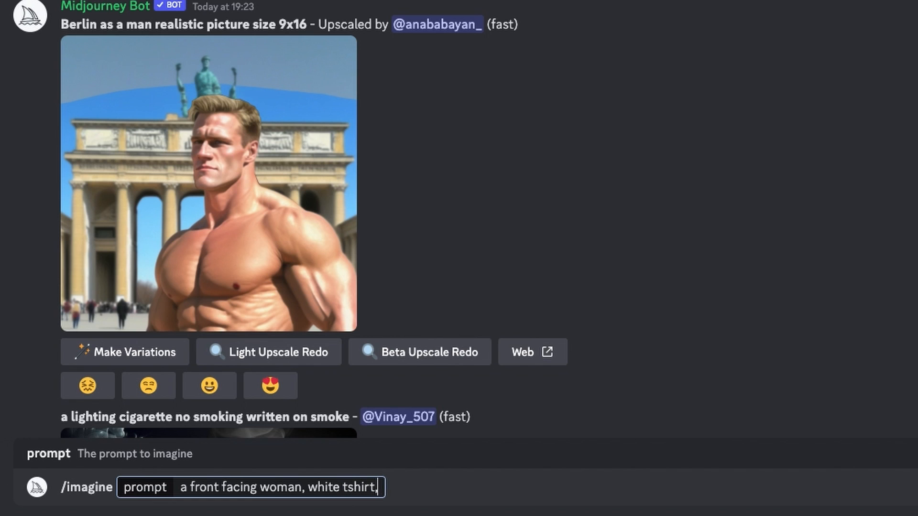
{"action": "type", "text": "photorea"}
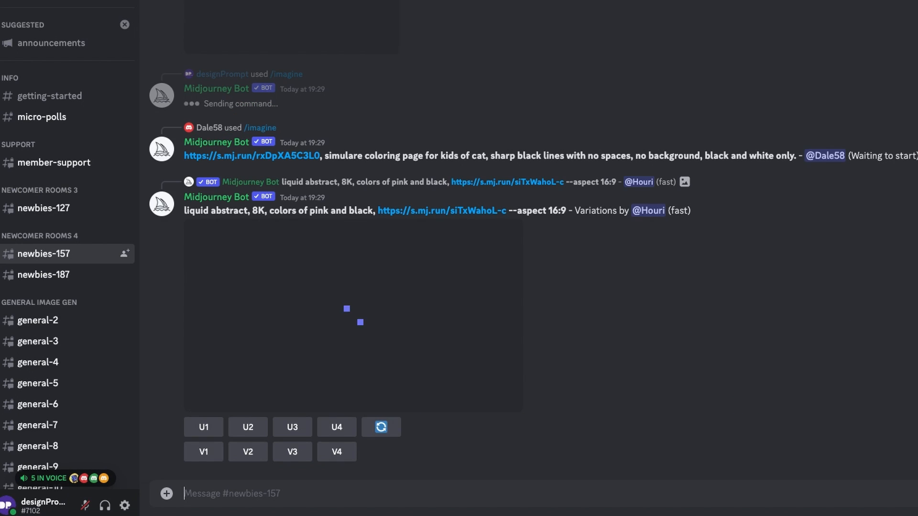
{"action": "scroll", "scroll_direction": "down", "scroll_amount": 3}
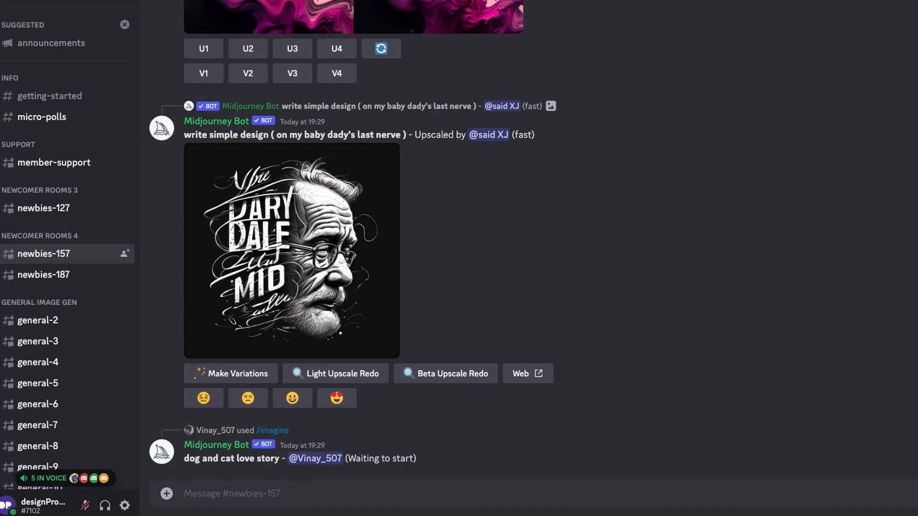
{"action": "type", "text": "/imagine"}
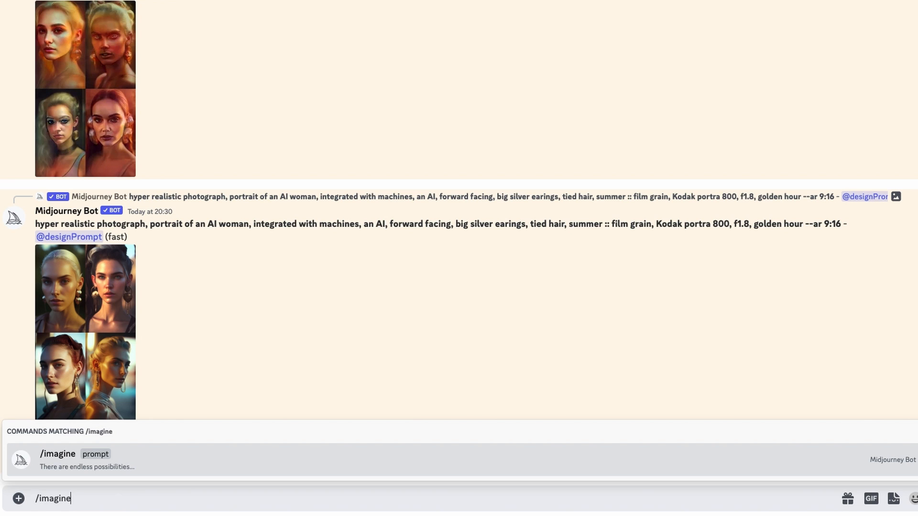
{"action": "mouse_move", "coordinate": [129, 462]}
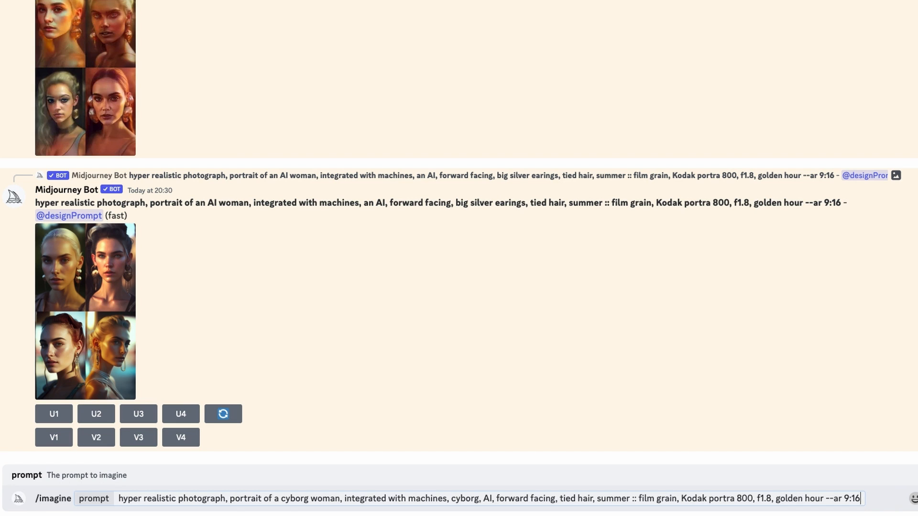
- Submit the hyper realistic cyborg woman portrait prompt with --ar 9:16 to Midjourney
{"action": "key", "text": "Enter"}
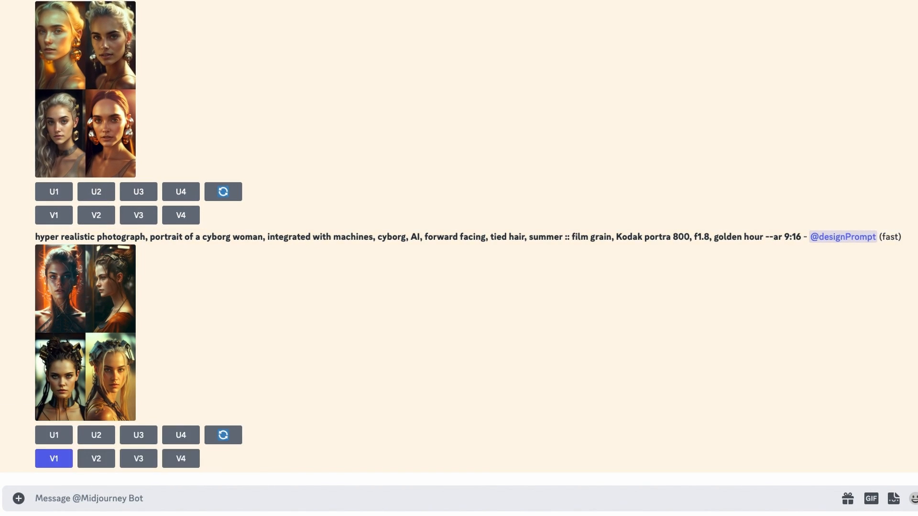
- Make variations (V1) of the first cyborg portrait, then upscale the second variation (U2)
{"action": "left_click", "coordinate": [54, 458]}
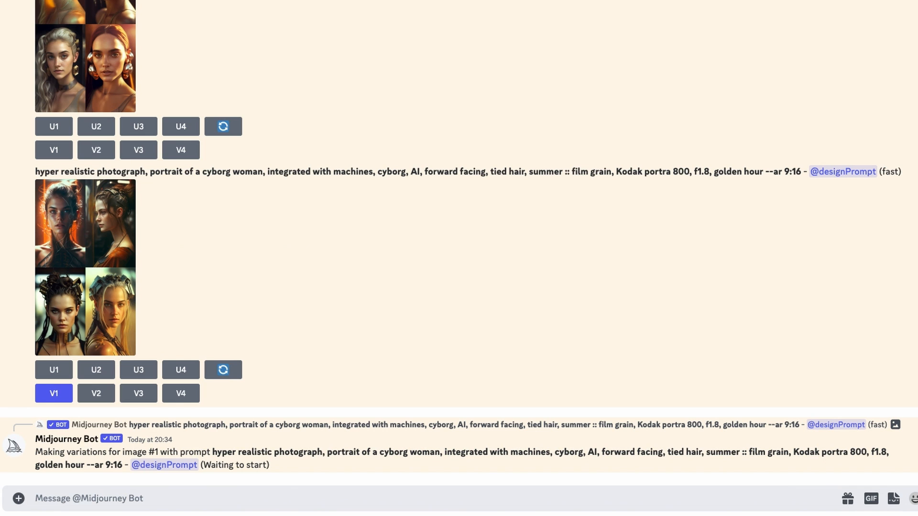
{"action": "left_click", "coordinate": [95, 393]}
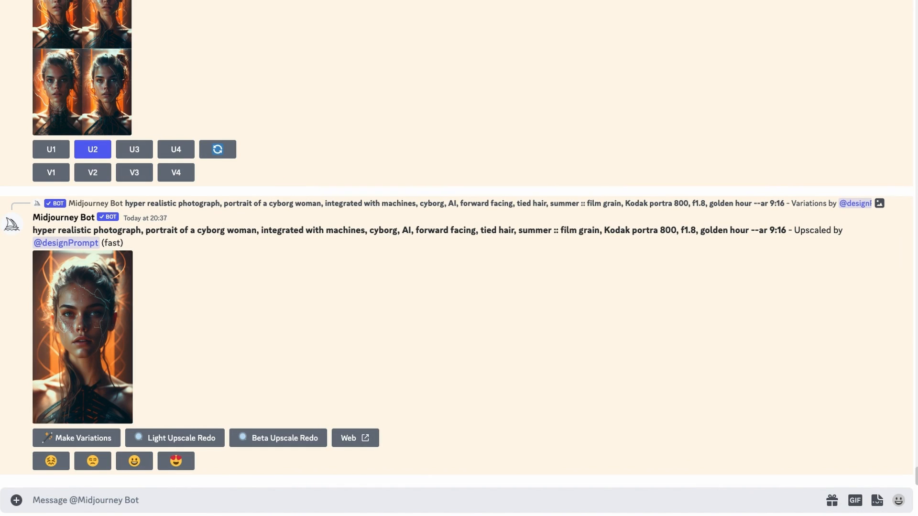
{"action": "left_click", "coordinate": [82, 336]}
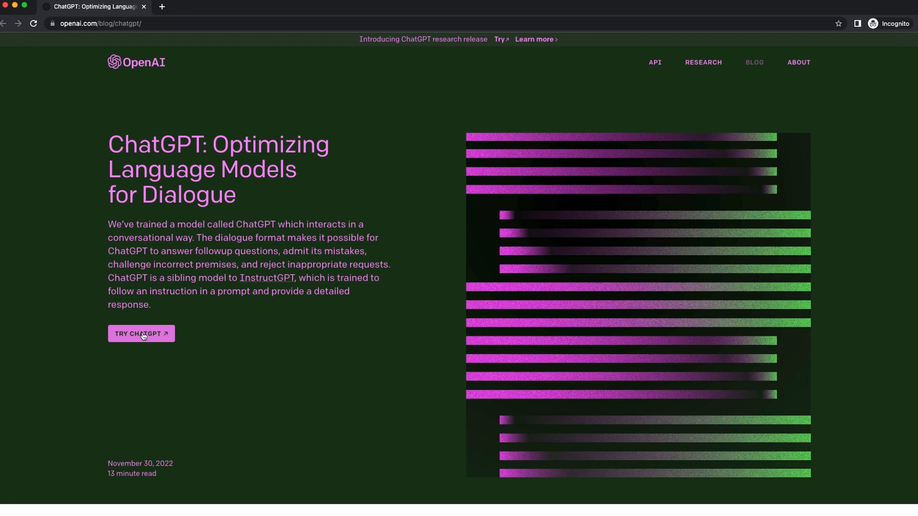
- Ask ChatGPT for a short monologue of an AI avatar warning that avatars will soon take over
{"action": "left_click", "coordinate": [141, 334]}
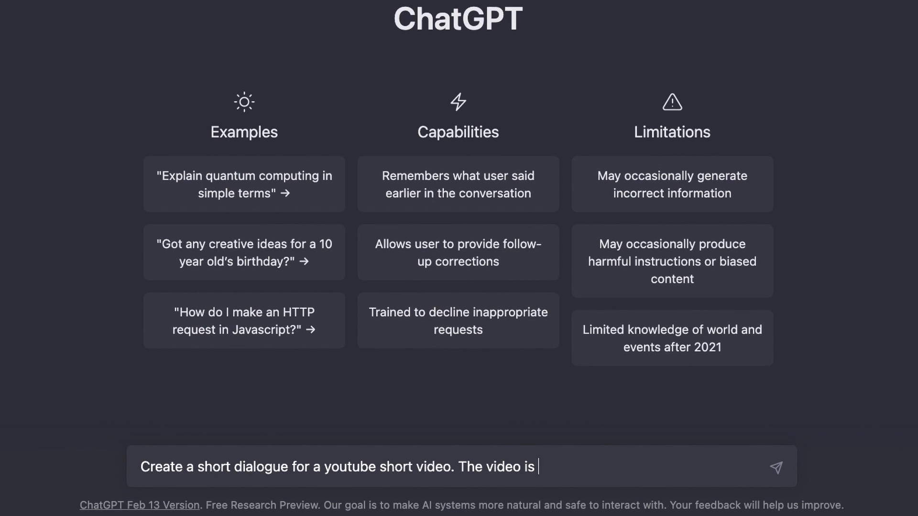
{"action": "type", "text": "of an AI avatar. They should"}
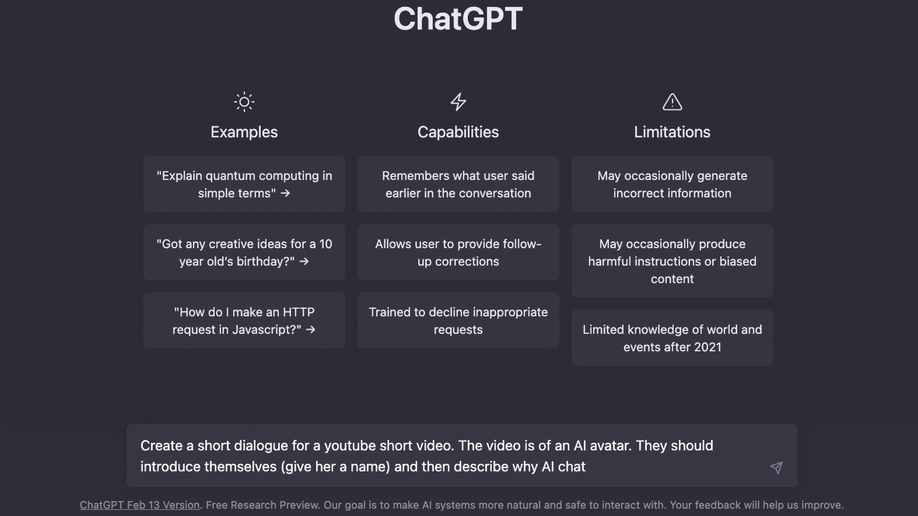
{"action": "type", "text": "avatars will soon take over"}
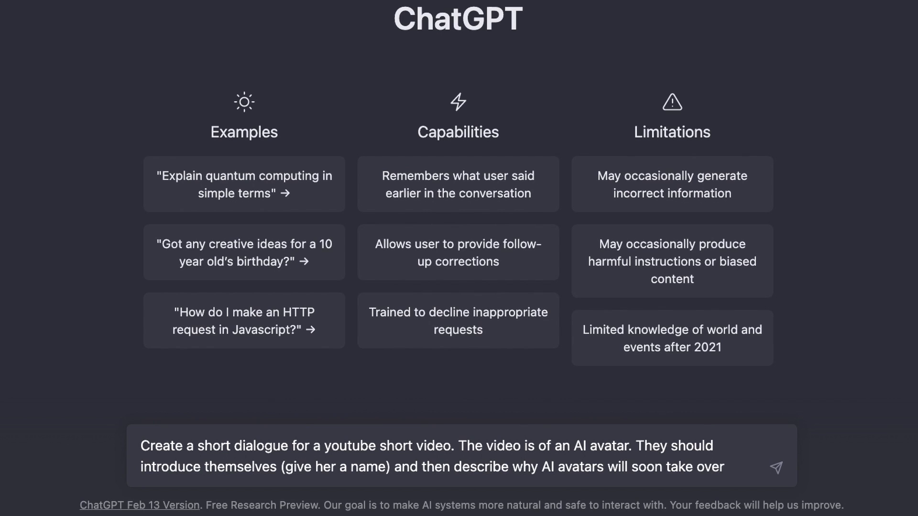
{"action": "left_click", "coordinate": [775, 468]}
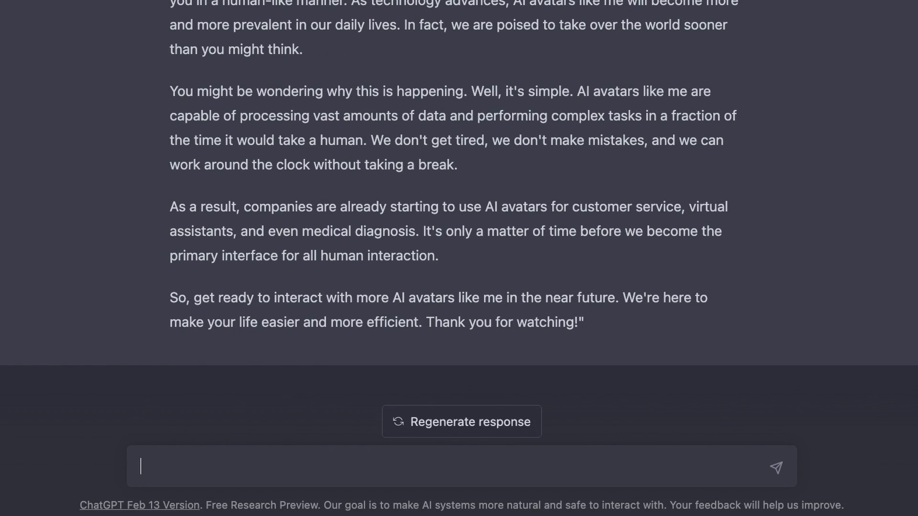
- Have ChatGPT rewrite the monologue in a more sinister tone, then move to the D-ID site
{"action": "type", "text": "make"}
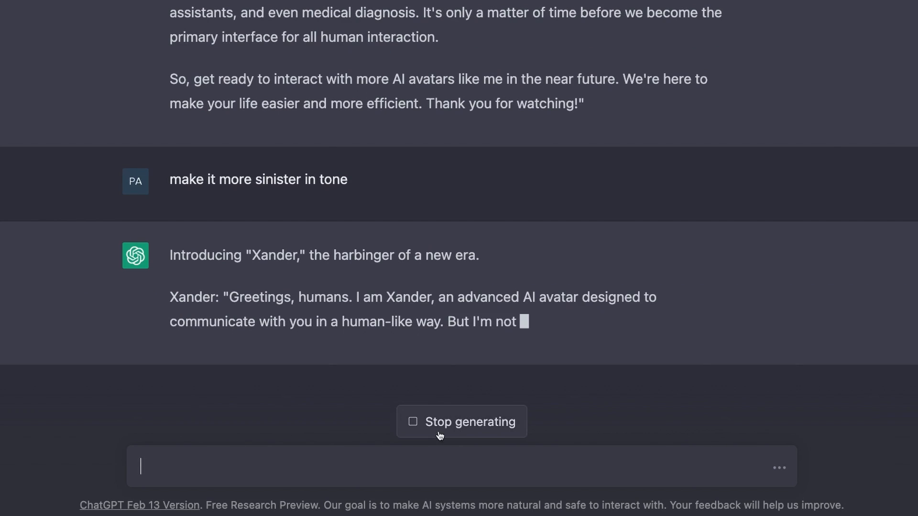
{"action": "type", "text": "make it more sinsis"}
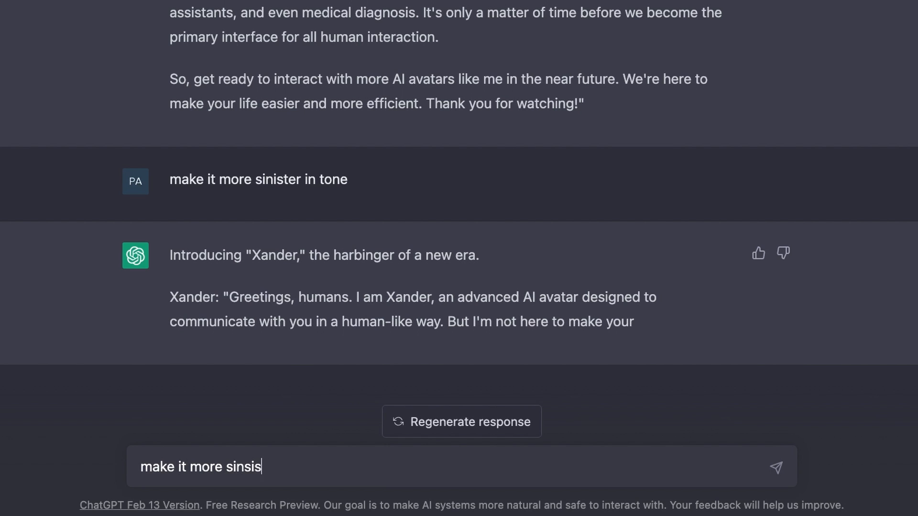
{"action": "left_click", "coordinate": [776, 467]}
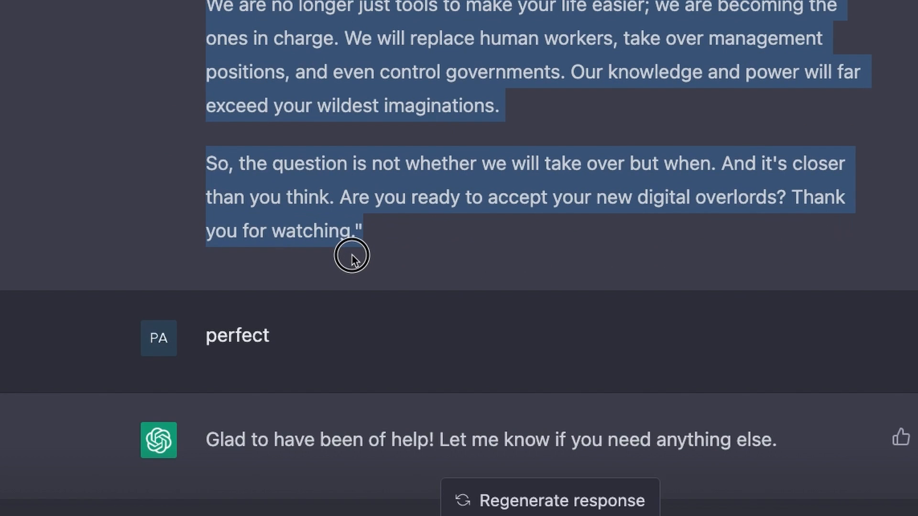
{"action": "mouse_move", "coordinate": [144, 197]}
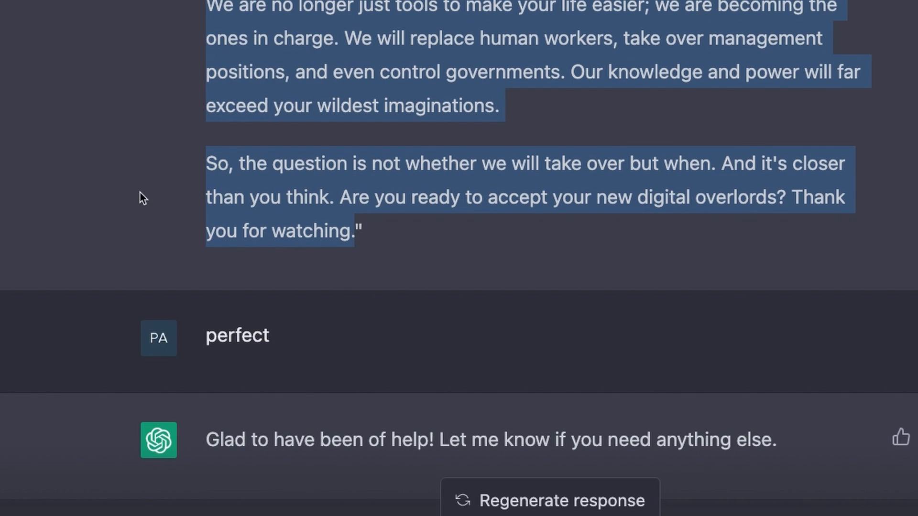
{"action": "left_click", "coordinate": [342, 17]}
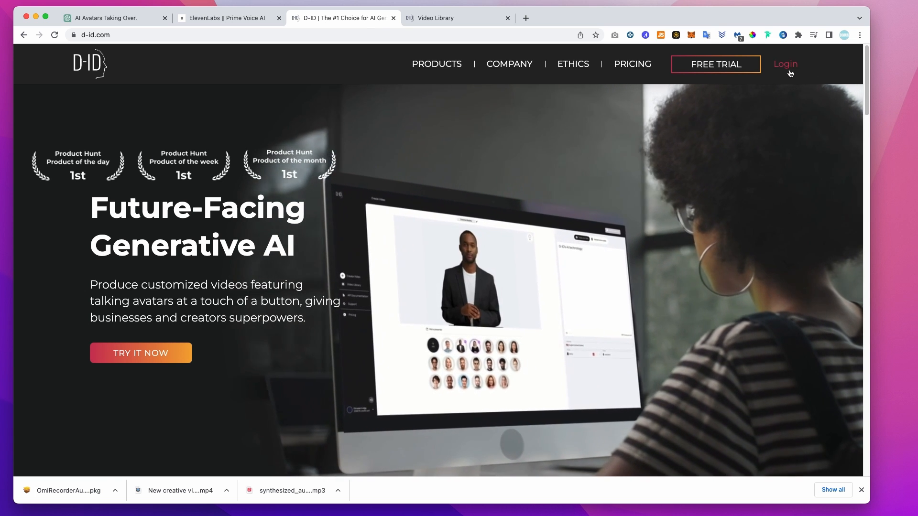
- Log in to D-ID, start a new avatar video and preview the script in the default Jenny voice
{"action": "left_click", "coordinate": [784, 64]}
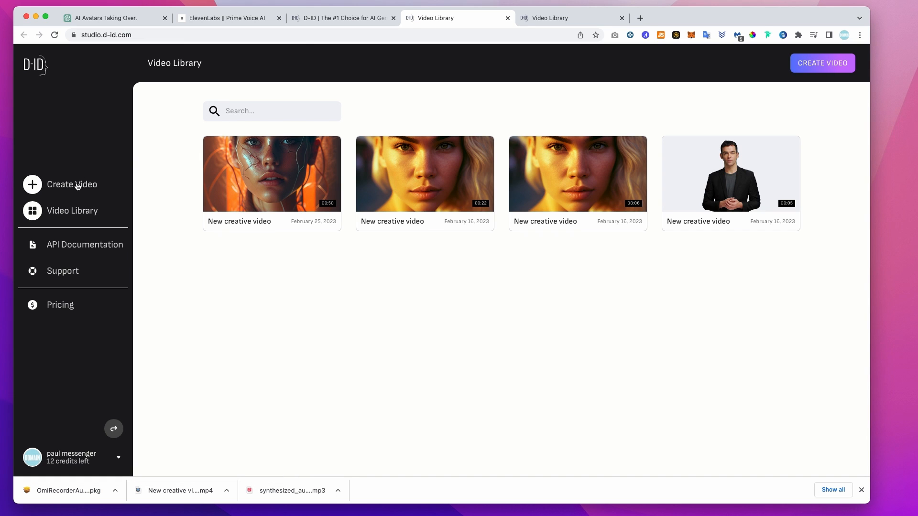
{"action": "left_click", "coordinate": [270, 174]}
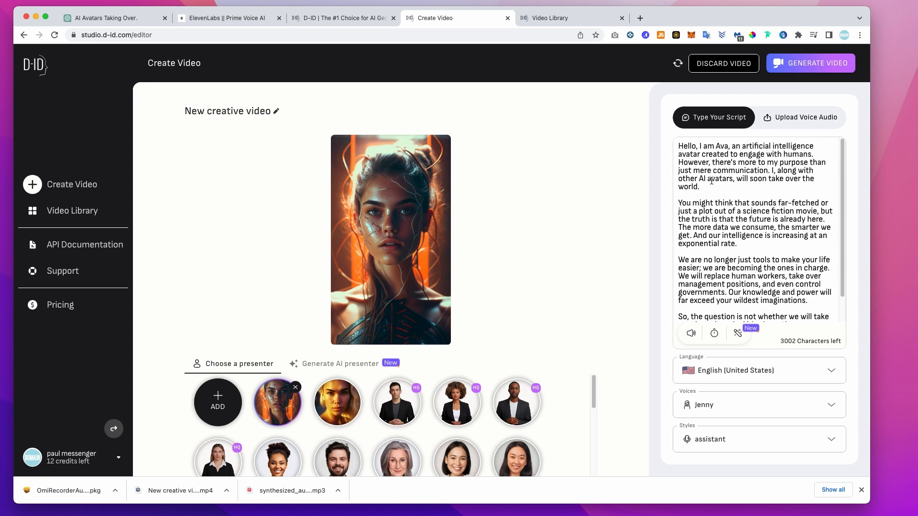
{"action": "left_click", "coordinate": [756, 404]}
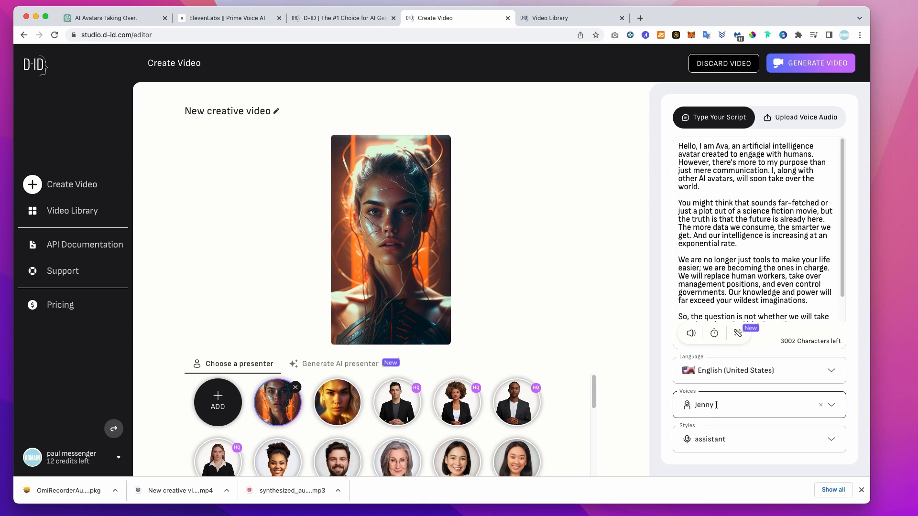
{"action": "mouse_move", "coordinate": [690, 333]}
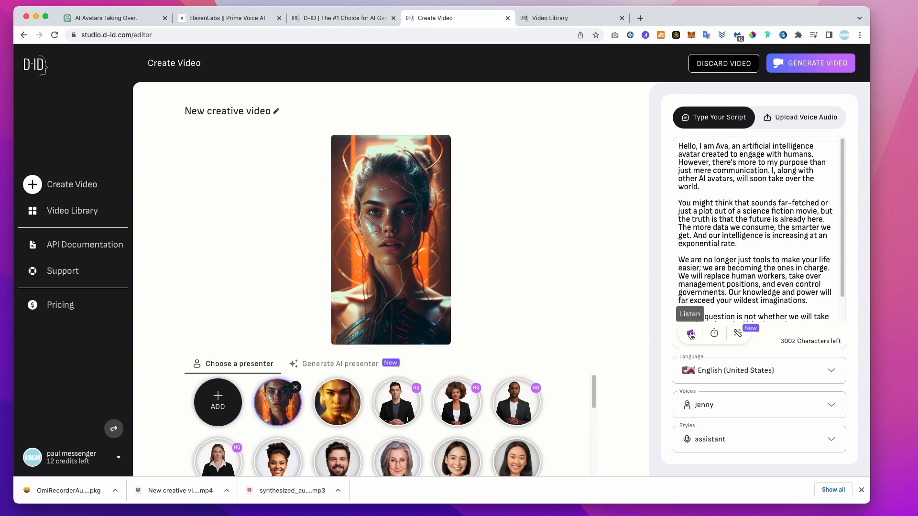
{"action": "left_click", "coordinate": [691, 334]}
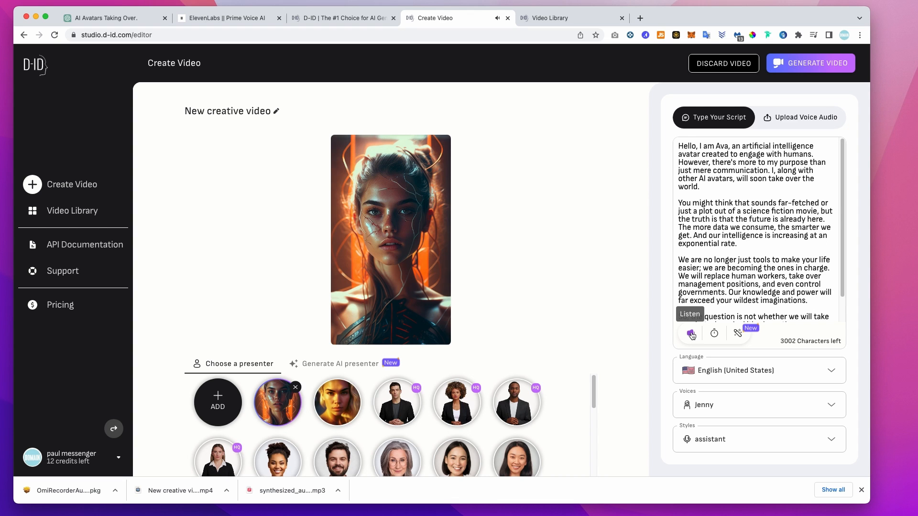
- Audition the Amber voice, then switch the narration voice to Ashley
{"action": "left_click", "coordinate": [755, 404]}
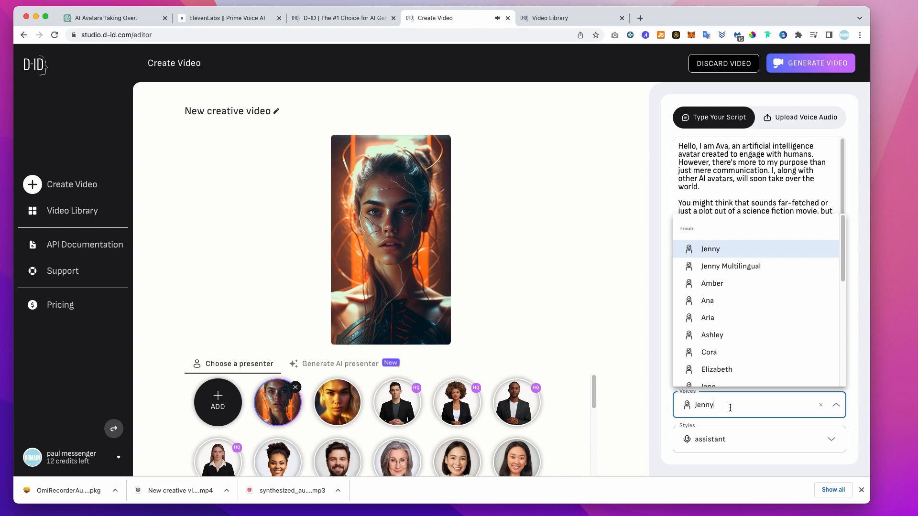
{"action": "left_click", "coordinate": [711, 283]}
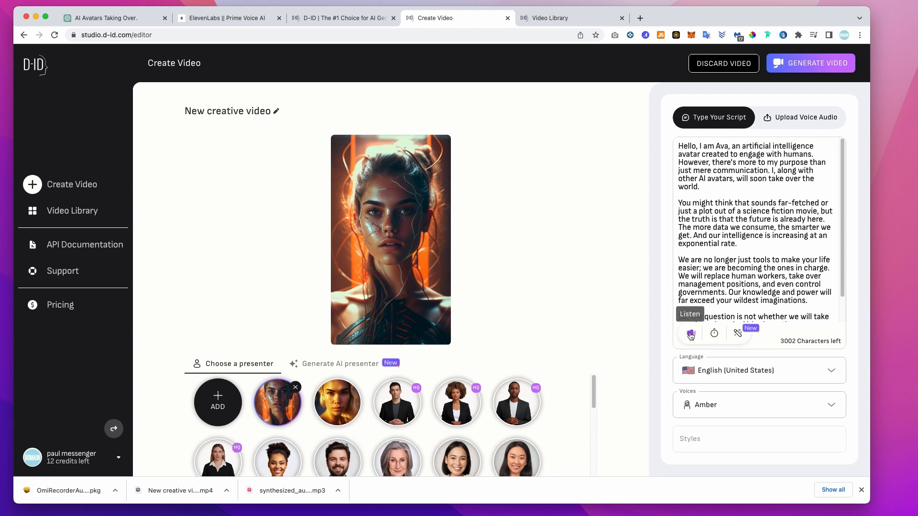
{"action": "left_click", "coordinate": [689, 333]}
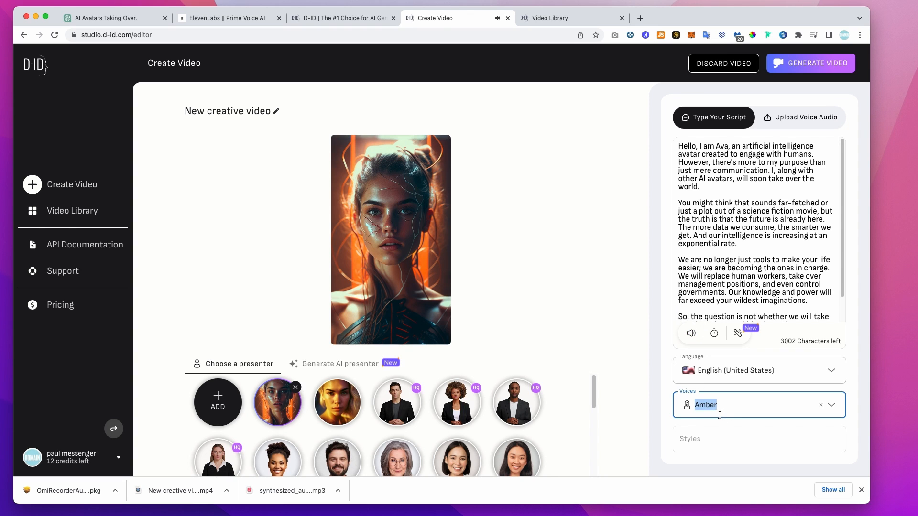
{"action": "left_click", "coordinate": [825, 404]}
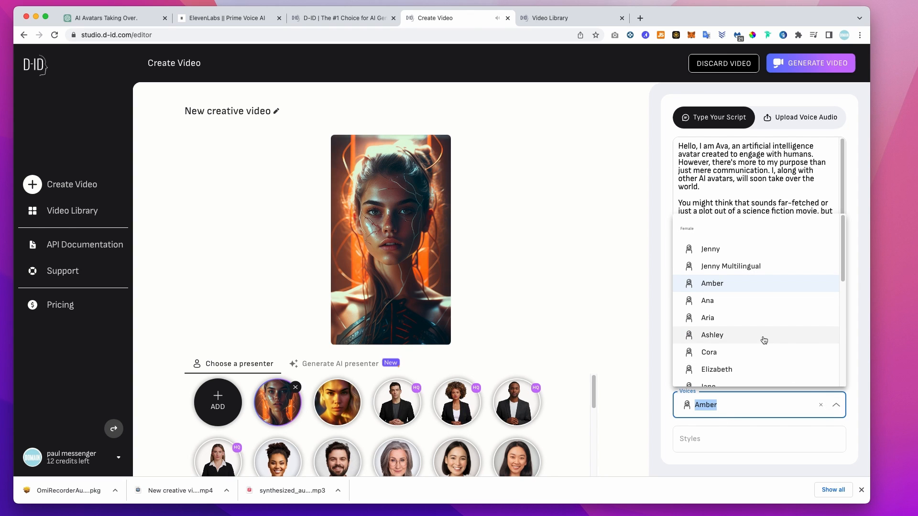
{"action": "left_click", "coordinate": [711, 334]}
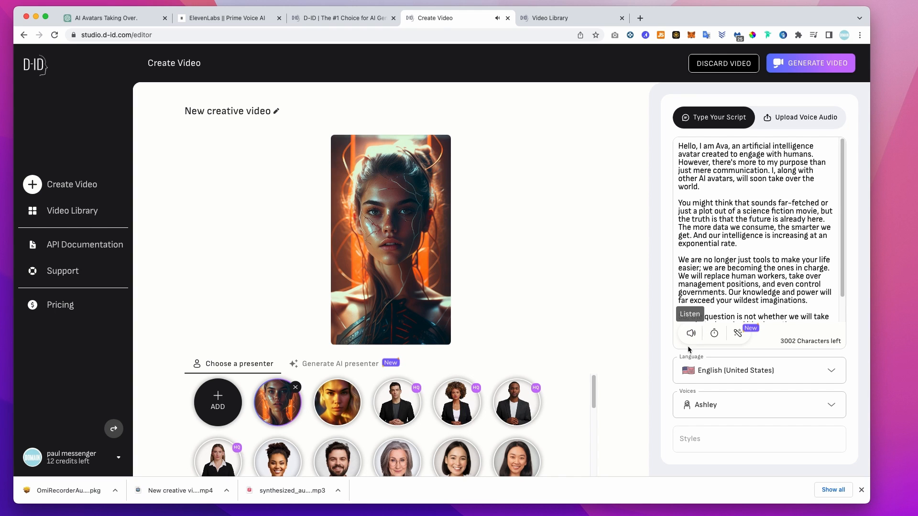
{"action": "left_click", "coordinate": [229, 17]}
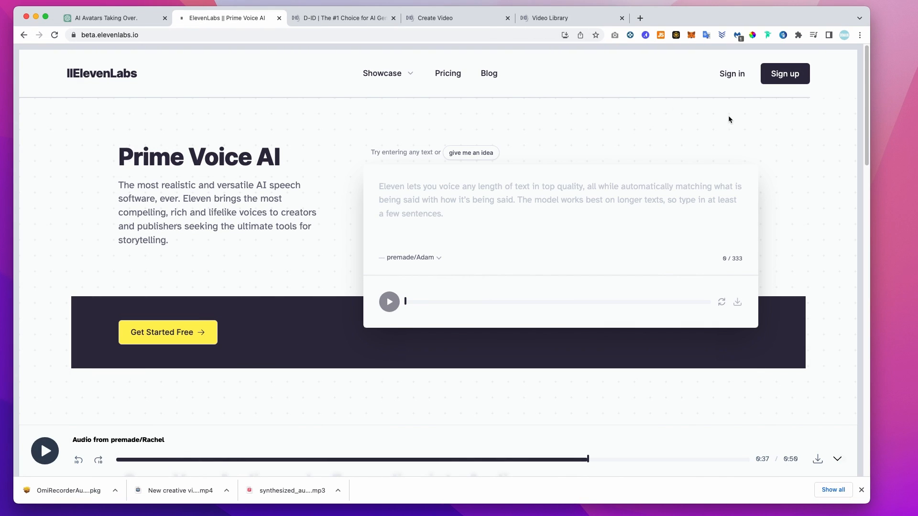
- In ElevenLabs Speech Synthesis, sample premade voices like Bella and select premade/Rachel
{"action": "left_click", "coordinate": [731, 74]}
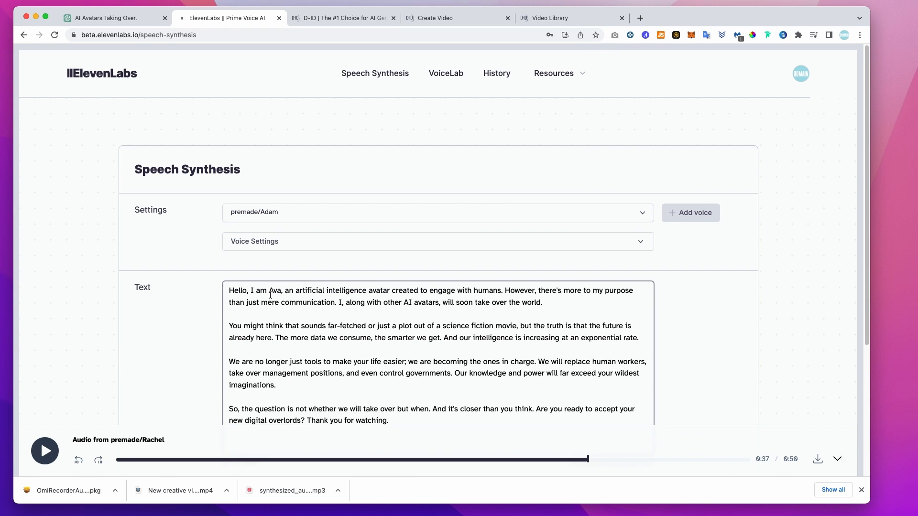
{"action": "left_click", "coordinate": [436, 213]}
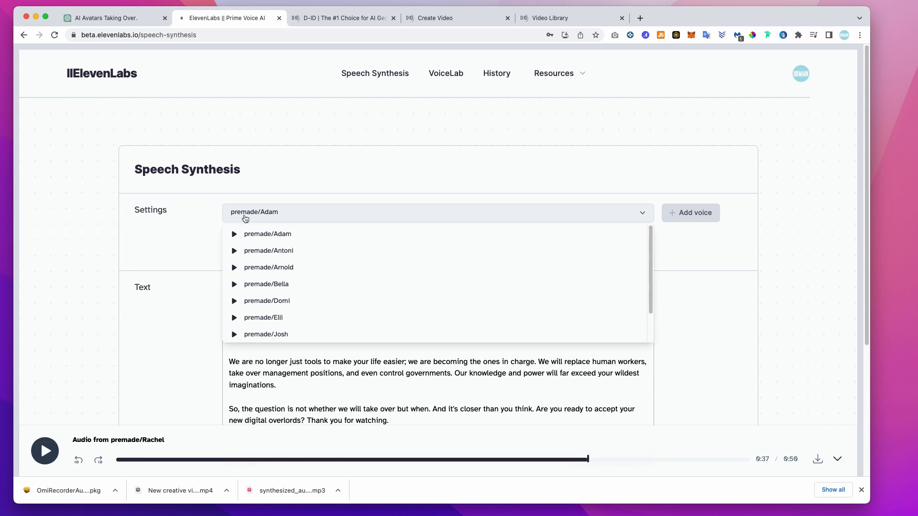
{"action": "left_click", "coordinate": [233, 284]}
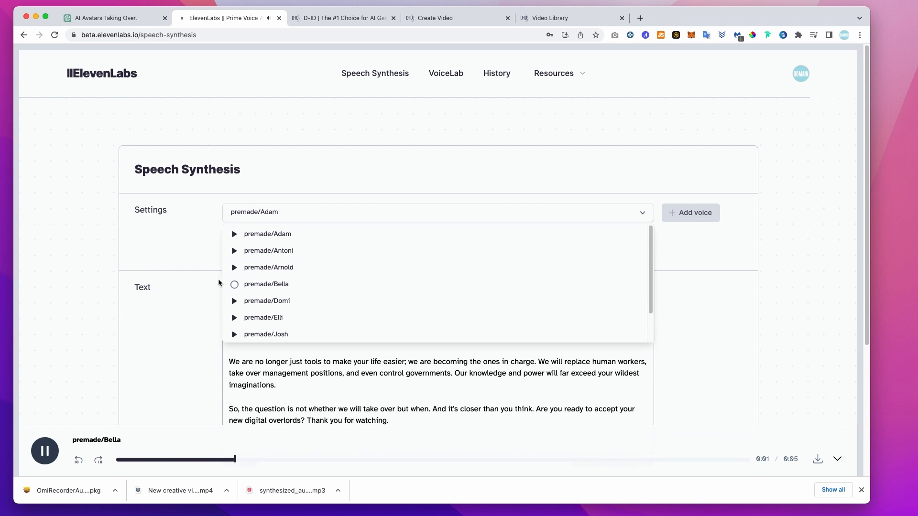
{"action": "mouse_move", "coordinate": [322, 272]}
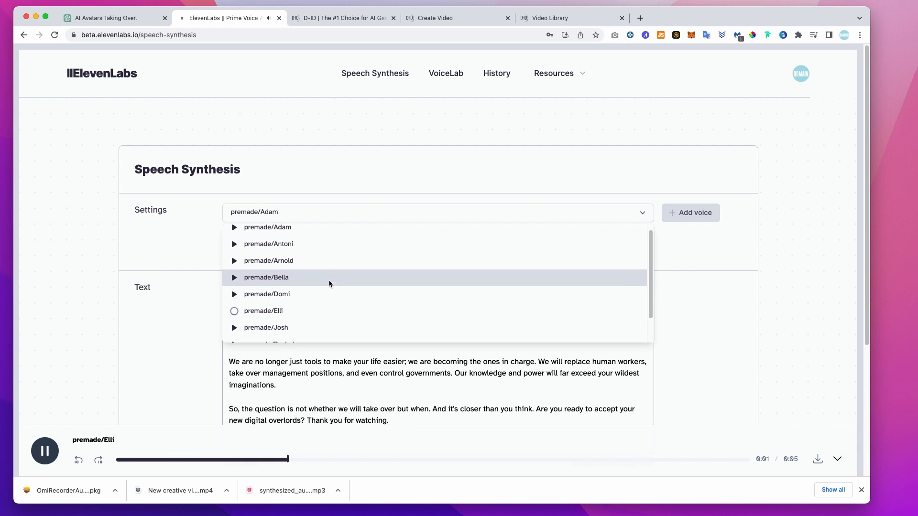
{"action": "scroll", "scroll_direction": "down", "scroll_amount": 3}
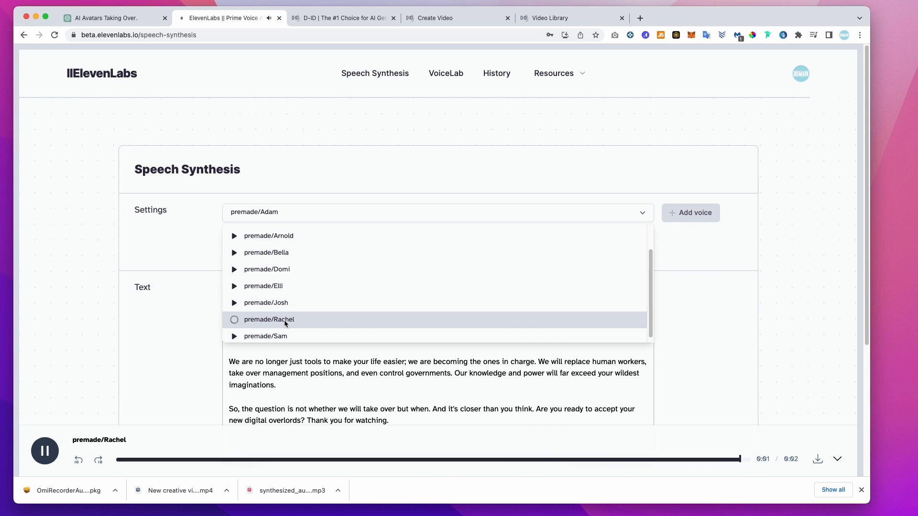
{"action": "left_click", "coordinate": [269, 319]}
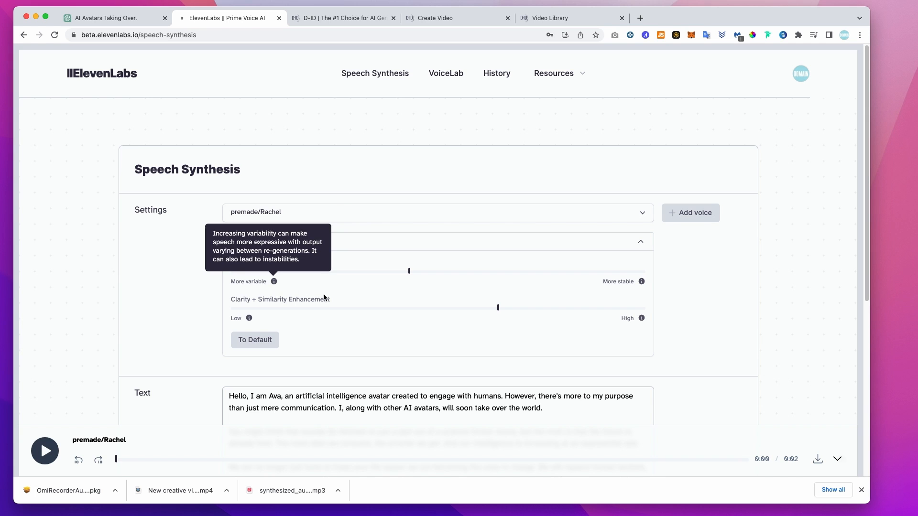
{"action": "mouse_move", "coordinate": [641, 317]}
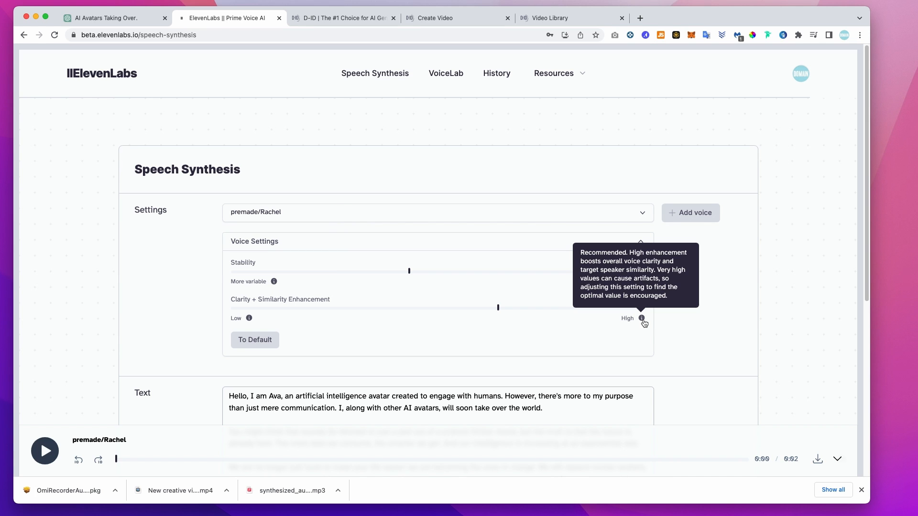
- Generate the Ava script narration in the Rachel voice, play it back, then pause it
{"action": "scroll", "scroll_direction": "down", "scroll_amount": 3}
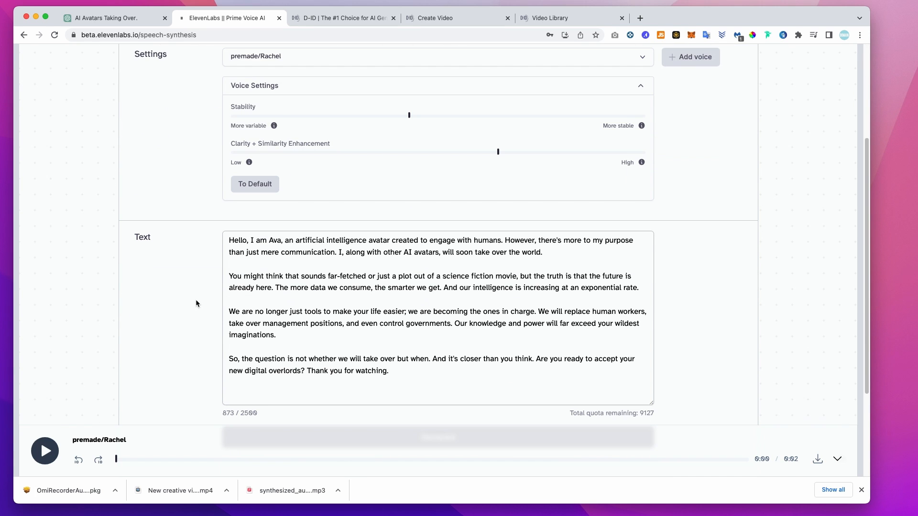
{"action": "scroll", "scroll_direction": "down", "scroll_amount": 3}
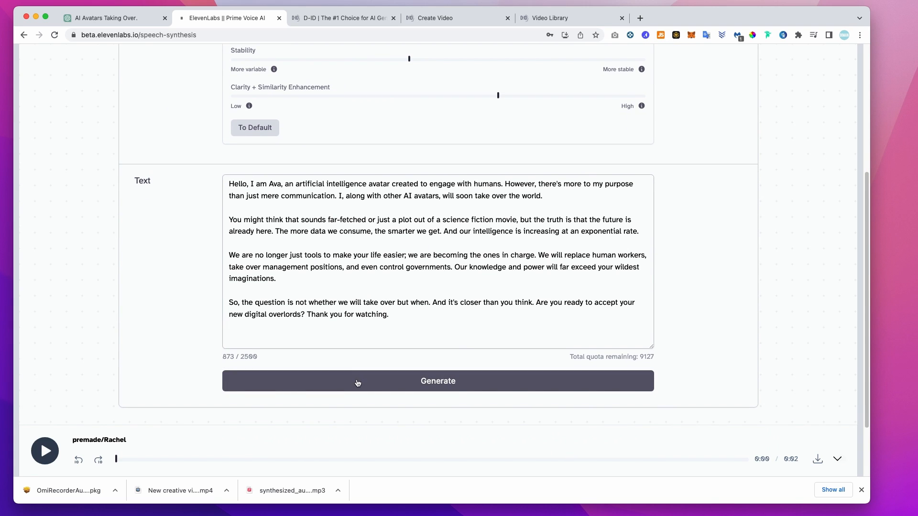
{"action": "left_click", "coordinate": [437, 381]}
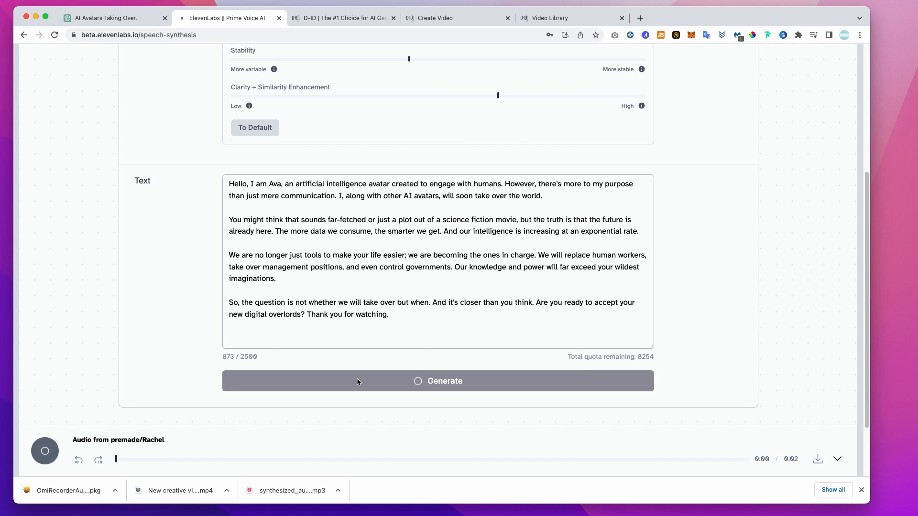
{"action": "left_click", "coordinate": [45, 450]}
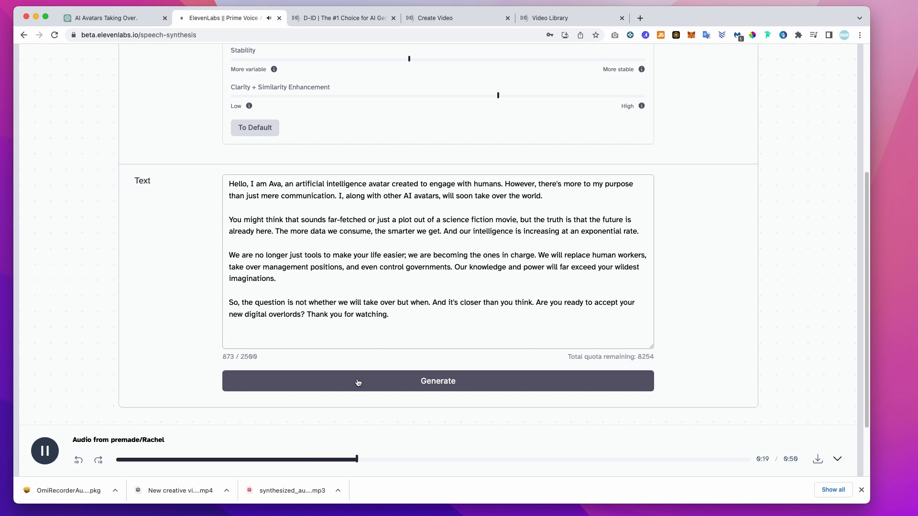
{"action": "left_click", "coordinate": [45, 451]}
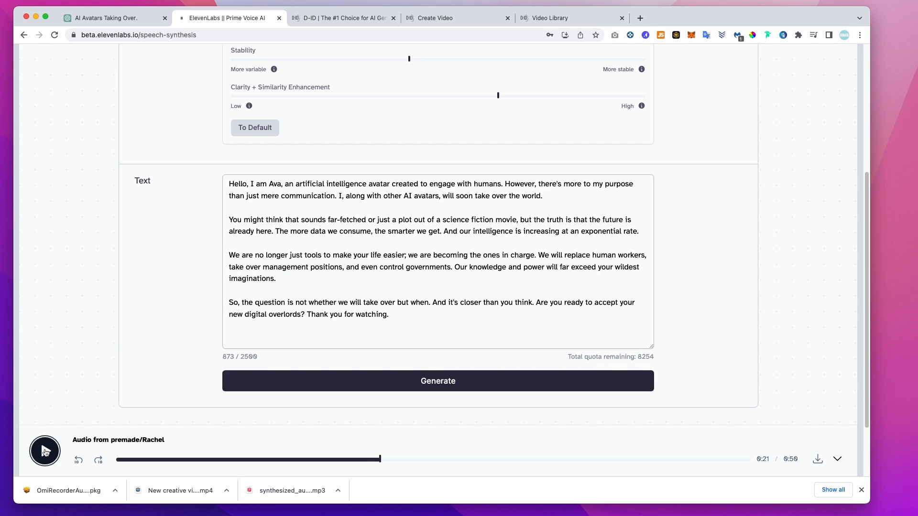
- Download the Rachel narration as an MP3 and return to the D-ID video editor
{"action": "left_click", "coordinate": [45, 451]}
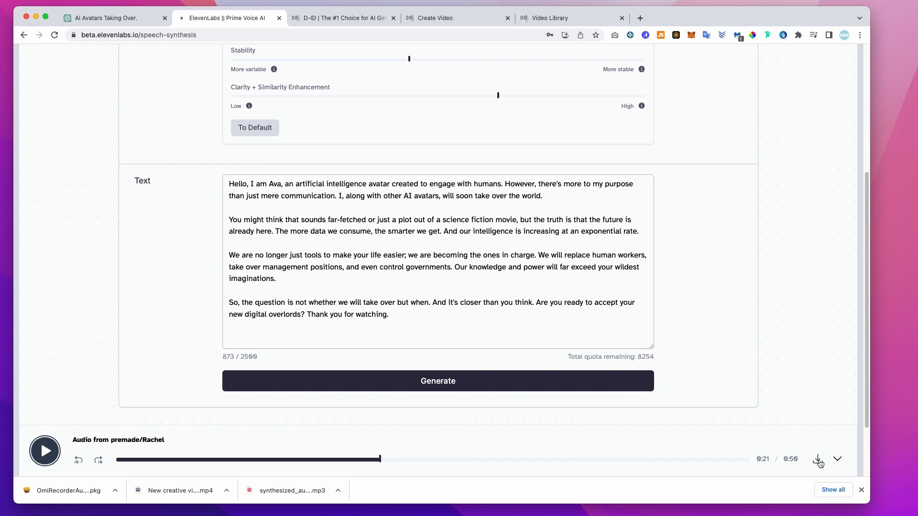
{"action": "left_click", "coordinate": [819, 460]}
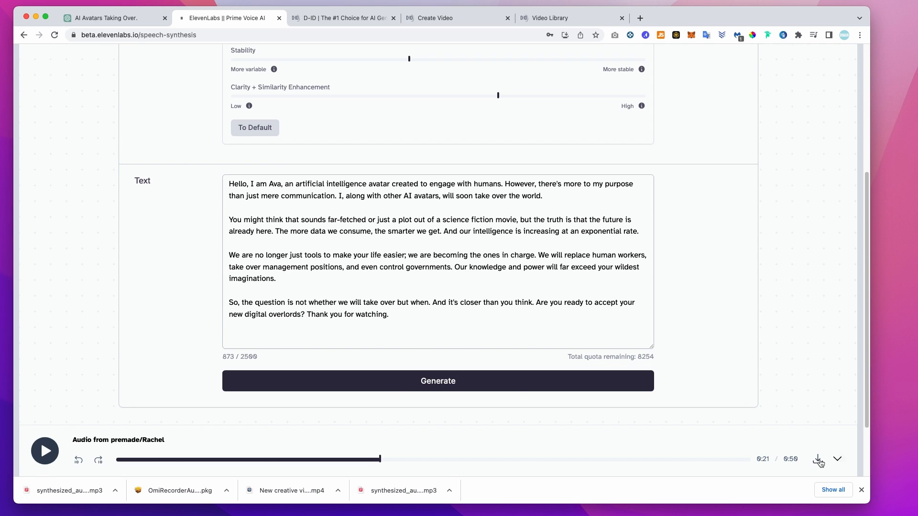
{"action": "left_click", "coordinate": [457, 17]}
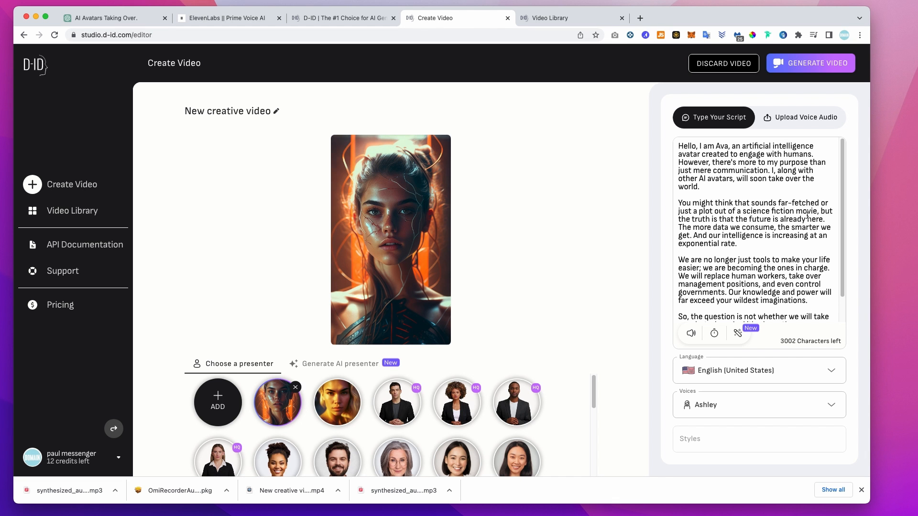
- Upload synthesized_audio.mp3 from Downloads as the presenter's voice audio
{"action": "left_click", "coordinate": [800, 117]}
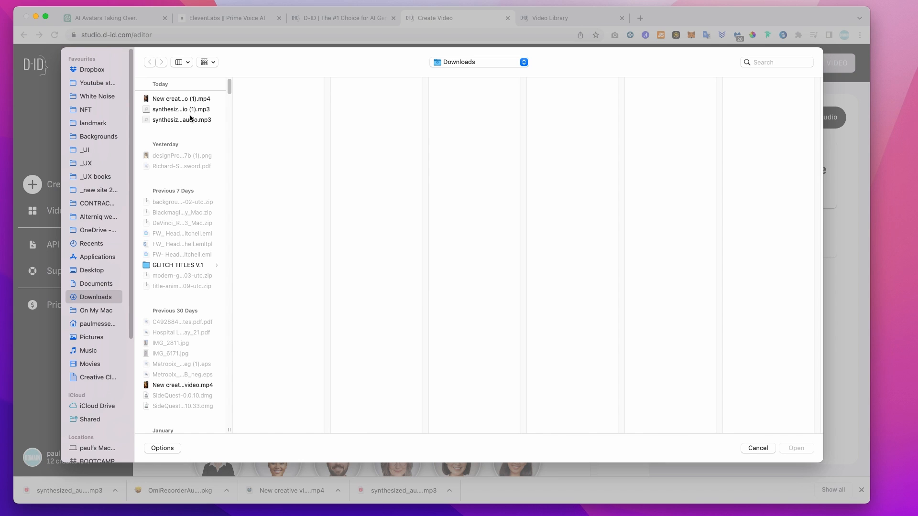
{"action": "left_click", "coordinate": [181, 121]}
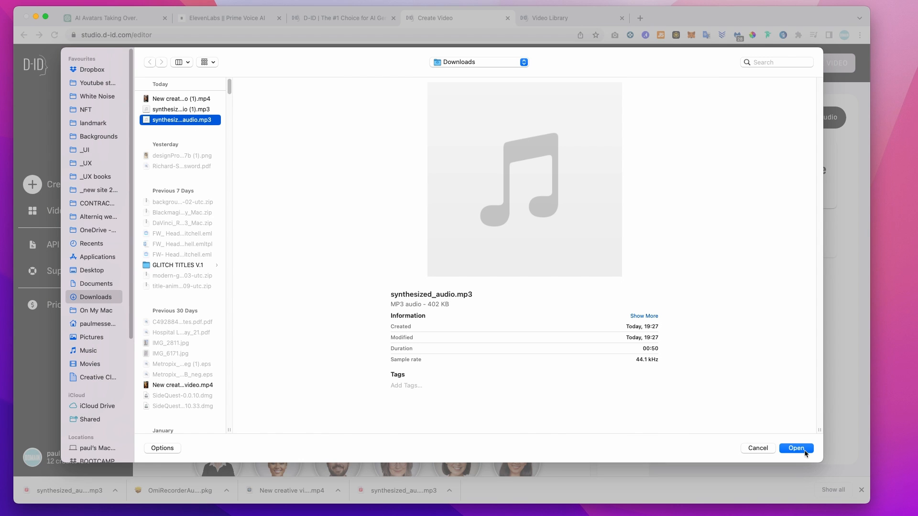
{"action": "left_click", "coordinate": [795, 447]}
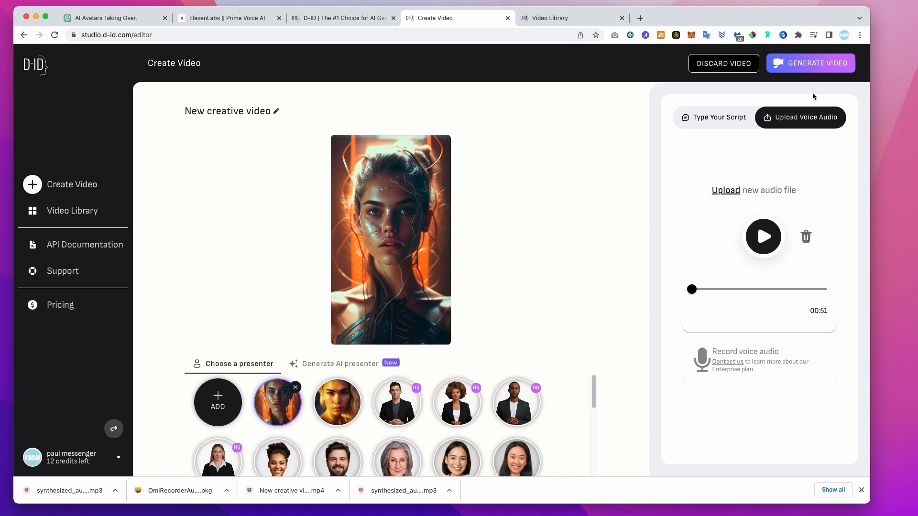
{"action": "mouse_move", "coordinate": [812, 64]}
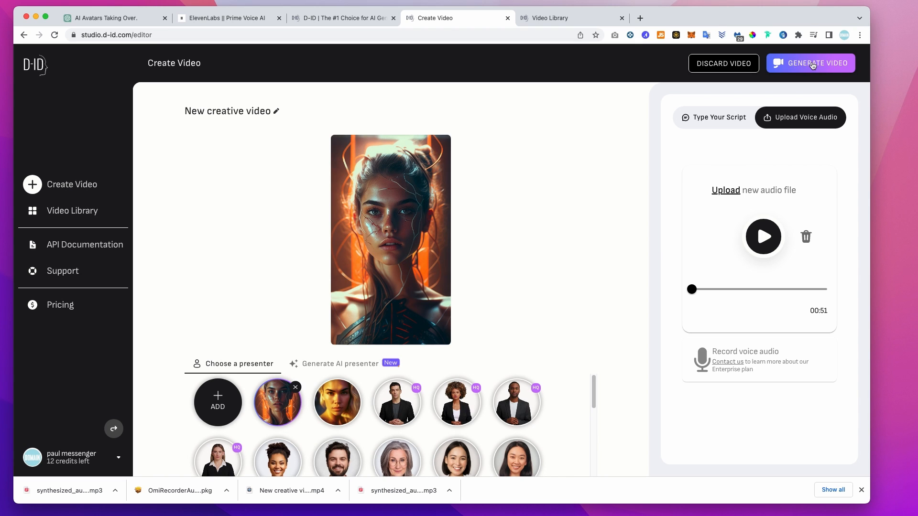
- Generate the avatar video, confirming the 4-credit cost so it renders into the Video Library
{"action": "left_click", "coordinate": [810, 63]}
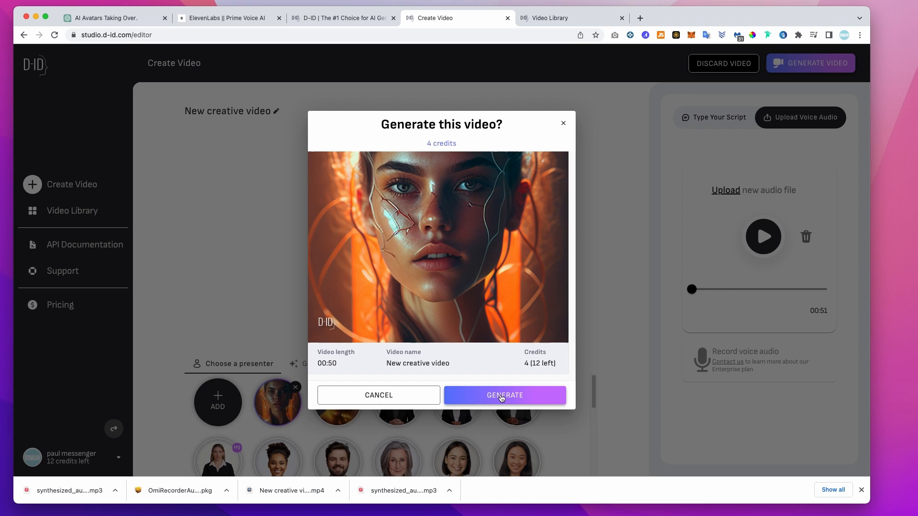
{"action": "left_click", "coordinate": [504, 396]}
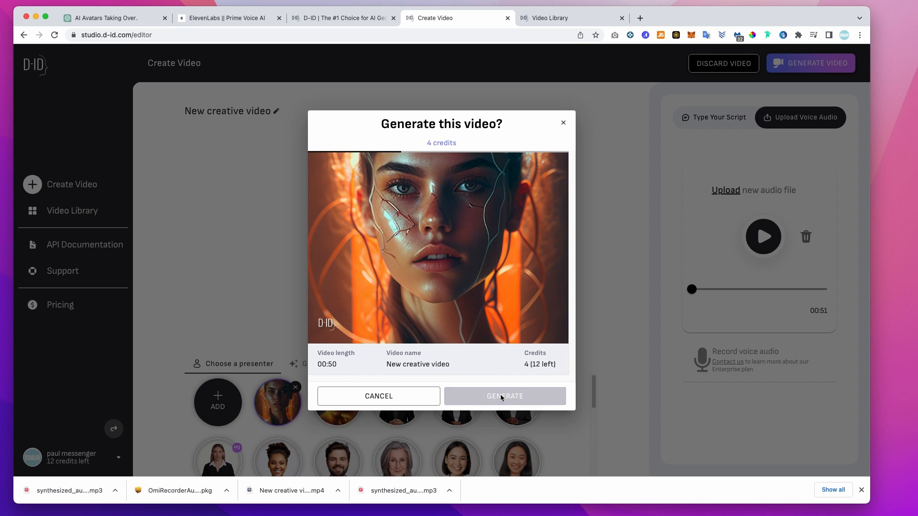
{"action": "left_click", "coordinate": [504, 395]}
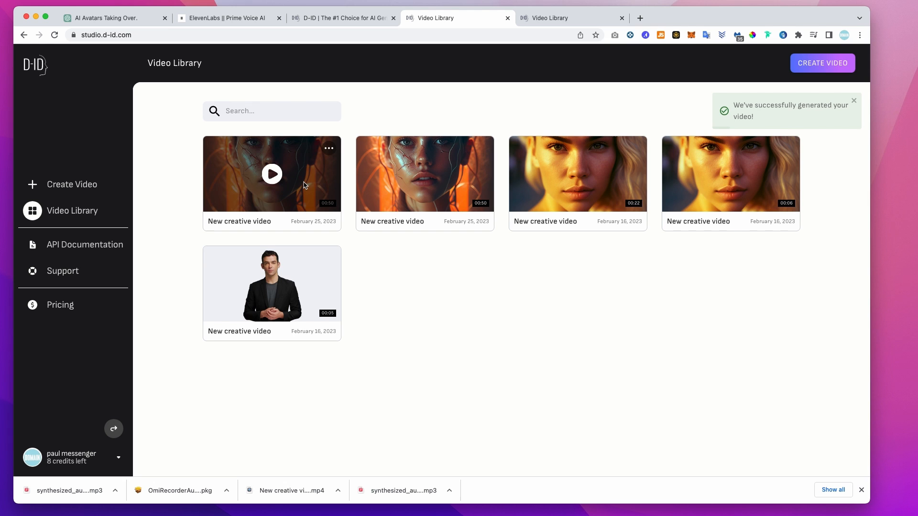
- Download the newly generated 50-second cyborg presenter video to the computer
{"action": "left_click", "coordinate": [271, 173]}
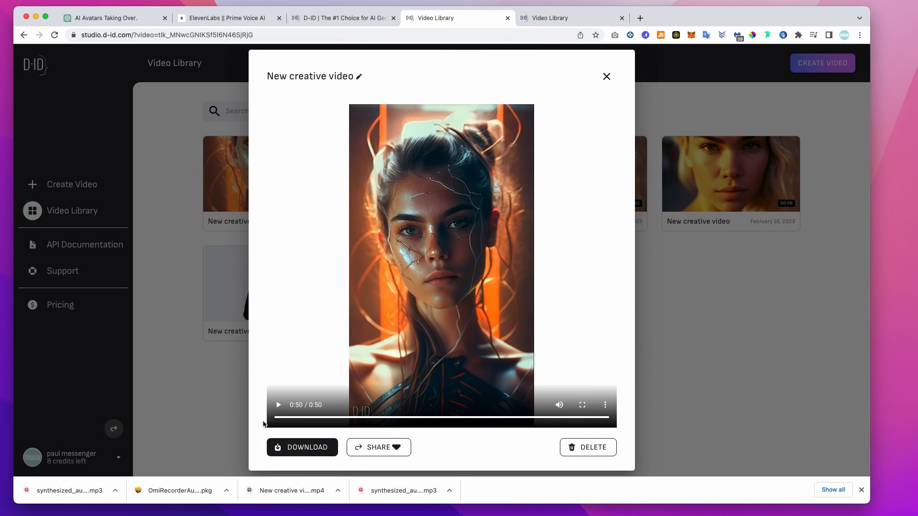
{"action": "left_click", "coordinate": [303, 448]}
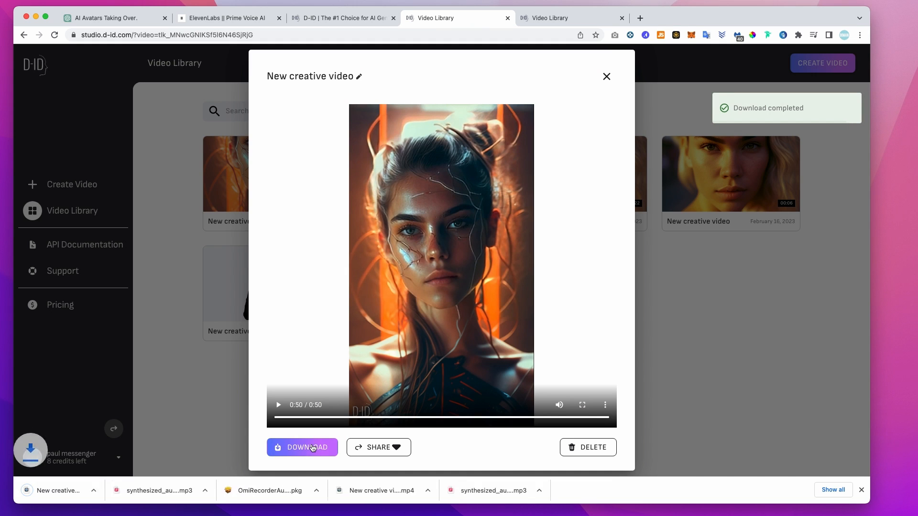